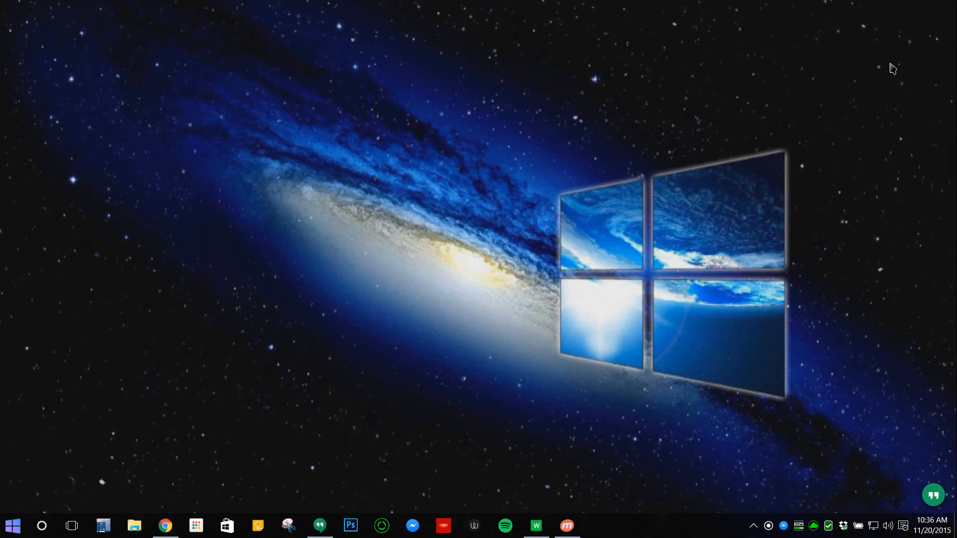
pyautogui.moveTo(121, 508)
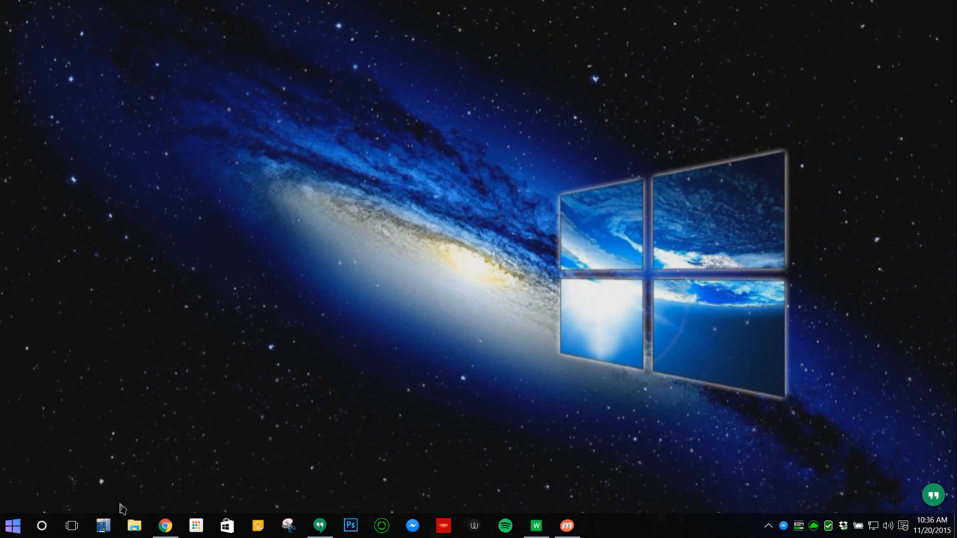
# Step: Launch DeskScapes 8 from Start and apply the Origins fractal as the animated wallpaper
pyautogui.click(12, 525)
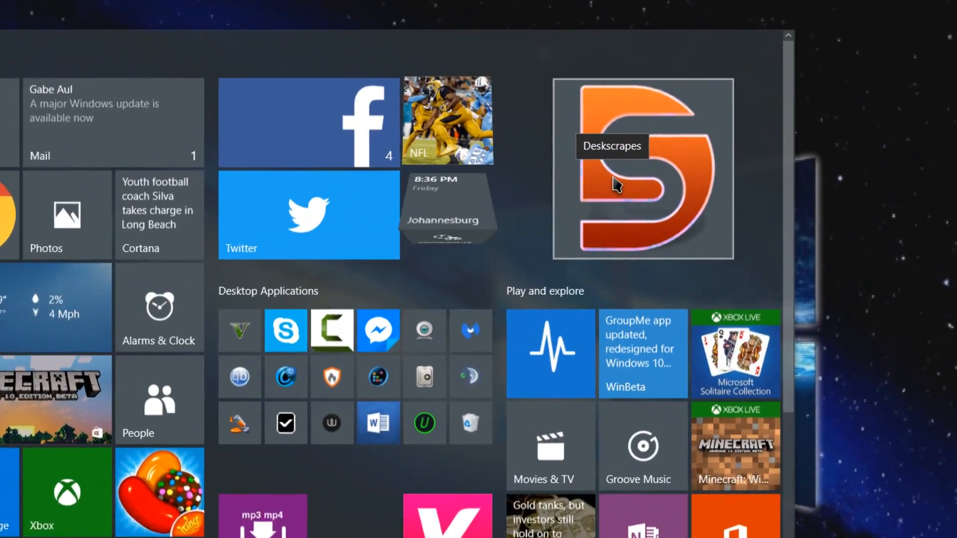
pyautogui.click(642, 169)
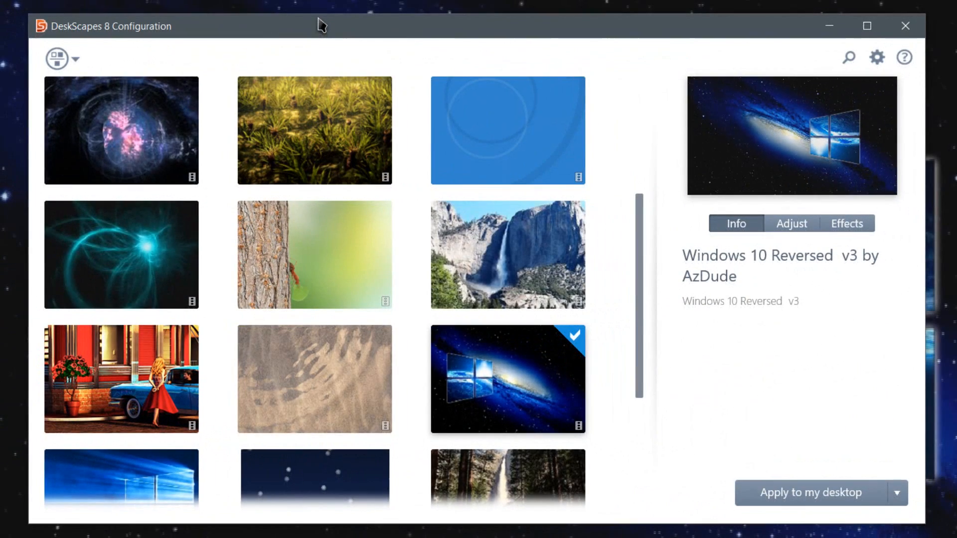
pyautogui.moveTo(315, 255)
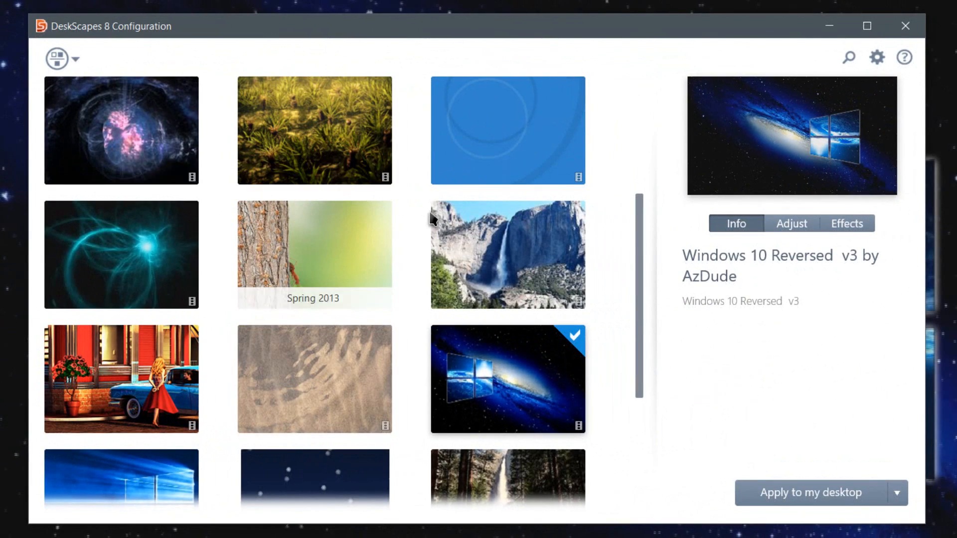
pyautogui.click(120, 129)
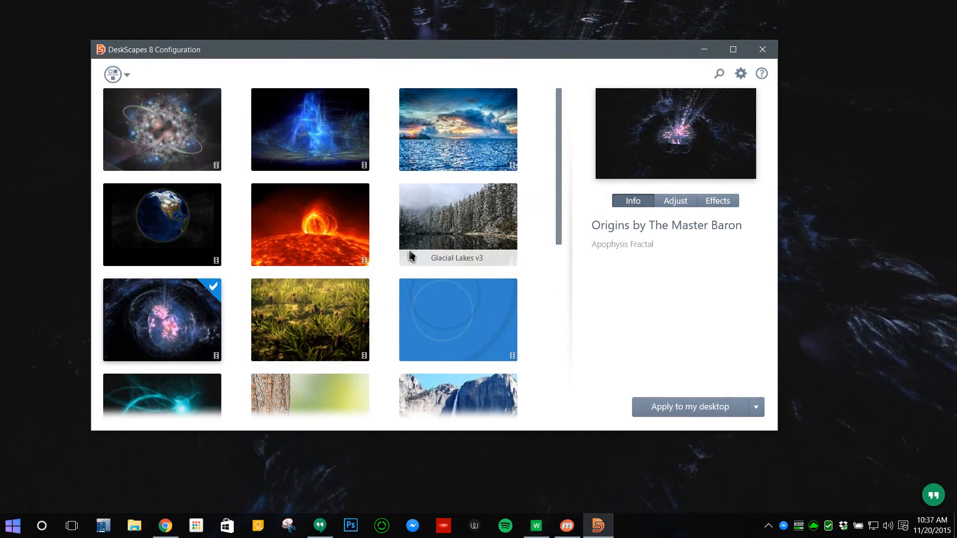
pyautogui.scroll(-3)
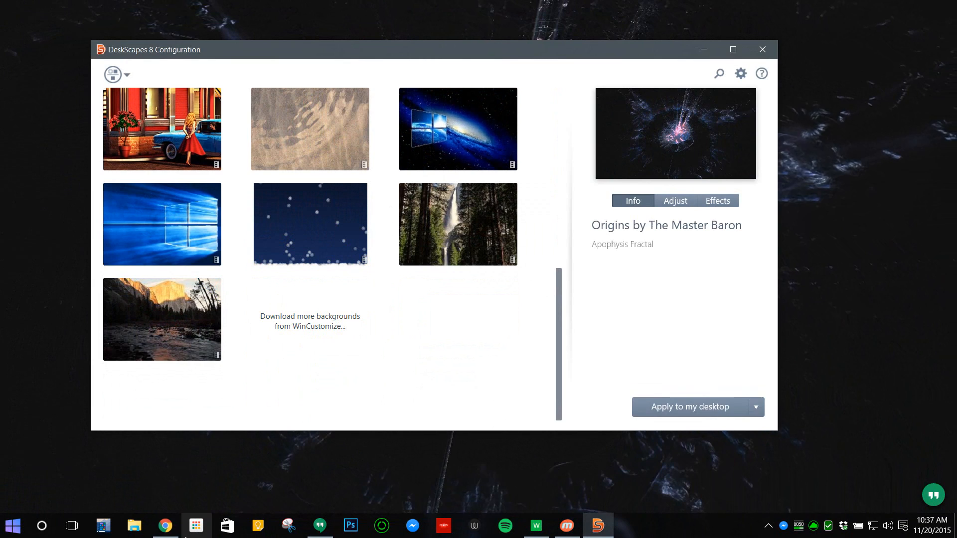
# Step: Browse WinCustomize's Dream list and download the Snowflake Blue animated dream
pyautogui.click(310, 321)
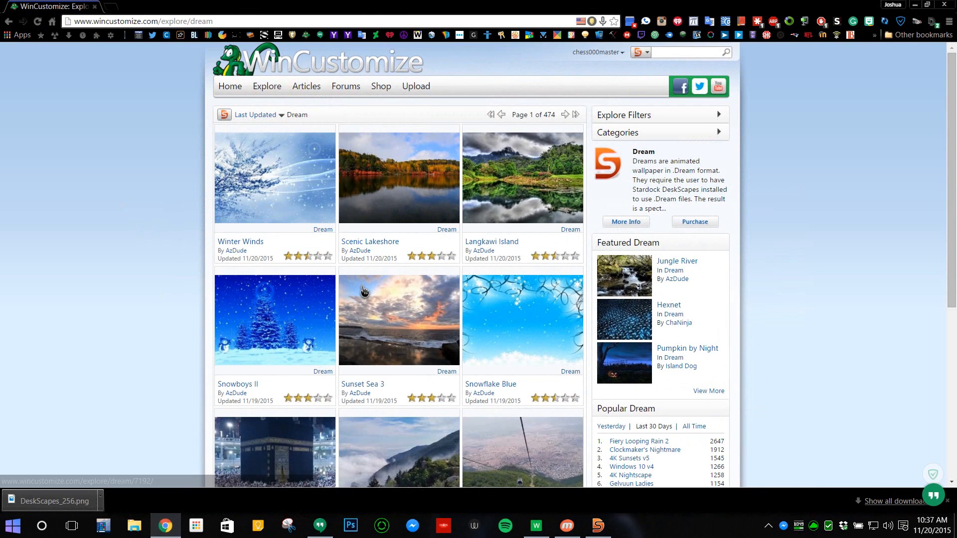
pyautogui.moveTo(297, 198)
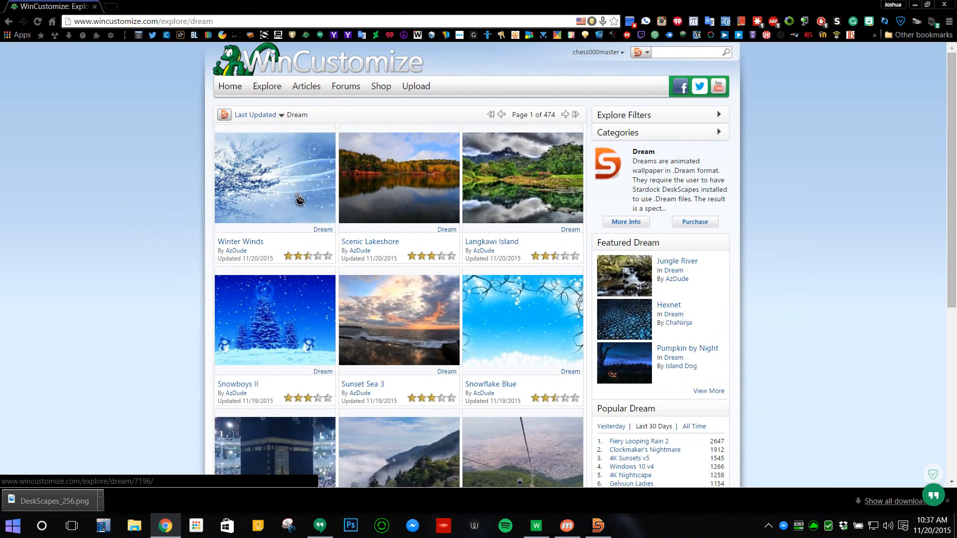
pyautogui.scroll(-3)
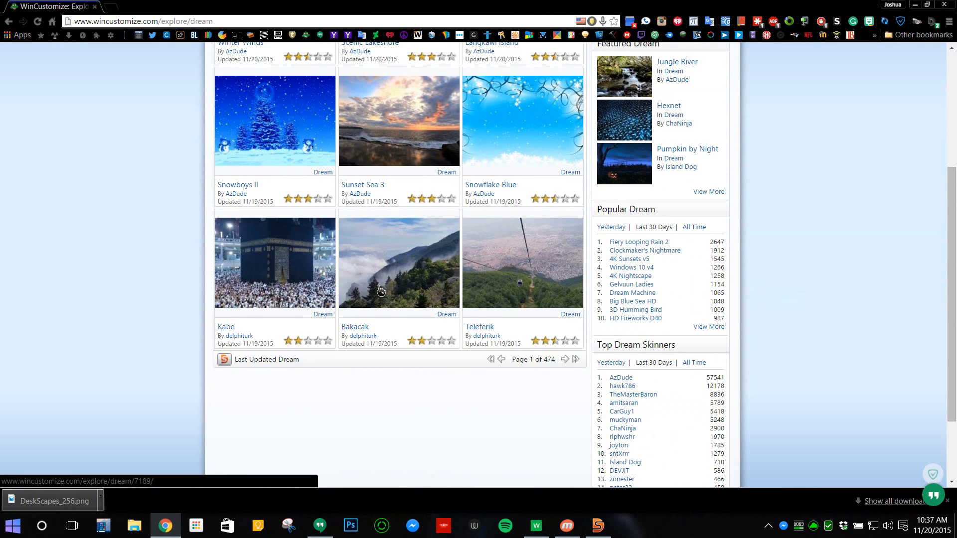
pyautogui.moveTo(488, 173)
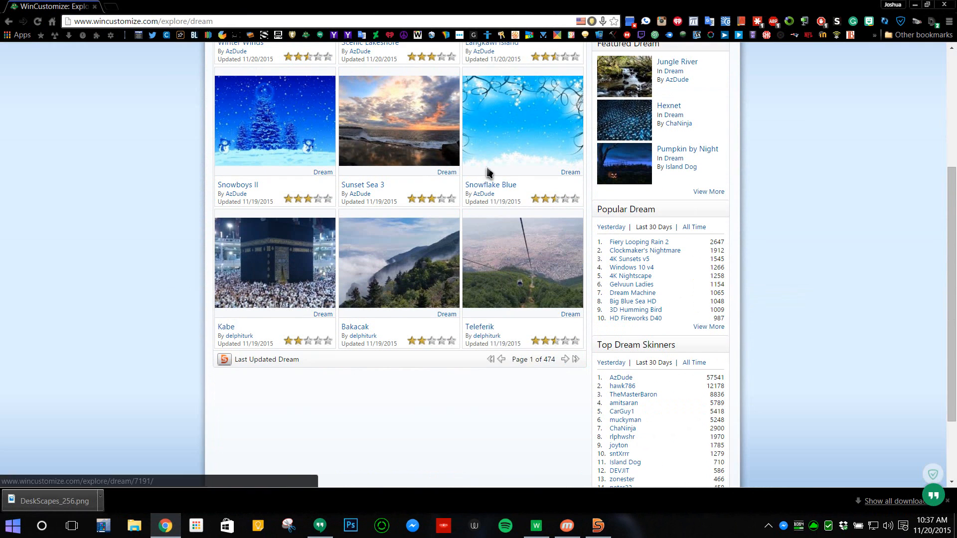
pyautogui.click(490, 185)
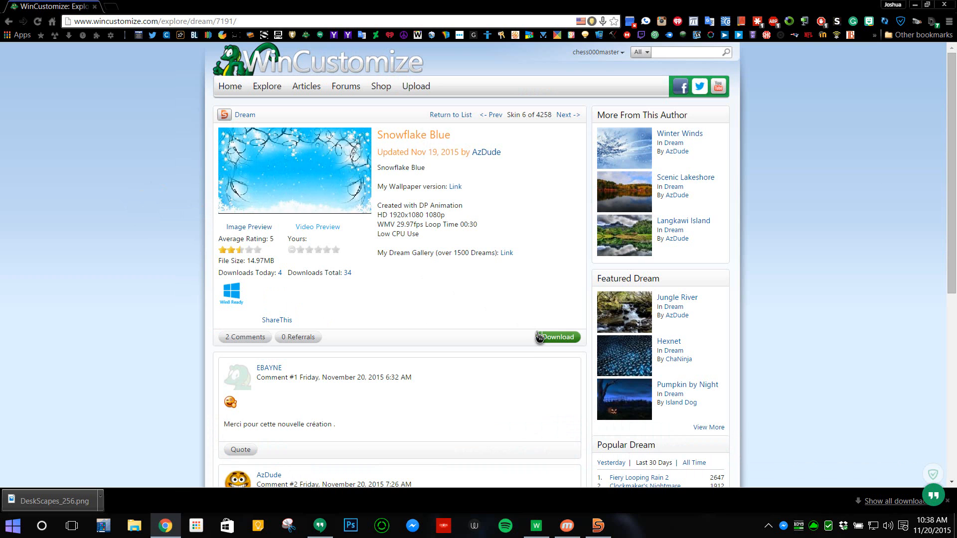
pyautogui.moveTo(555, 338)
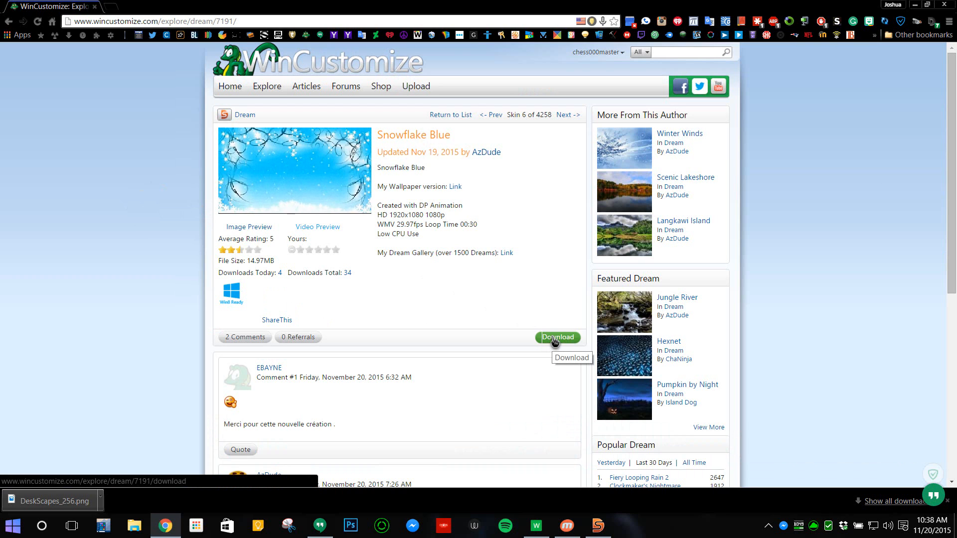
pyautogui.click(556, 337)
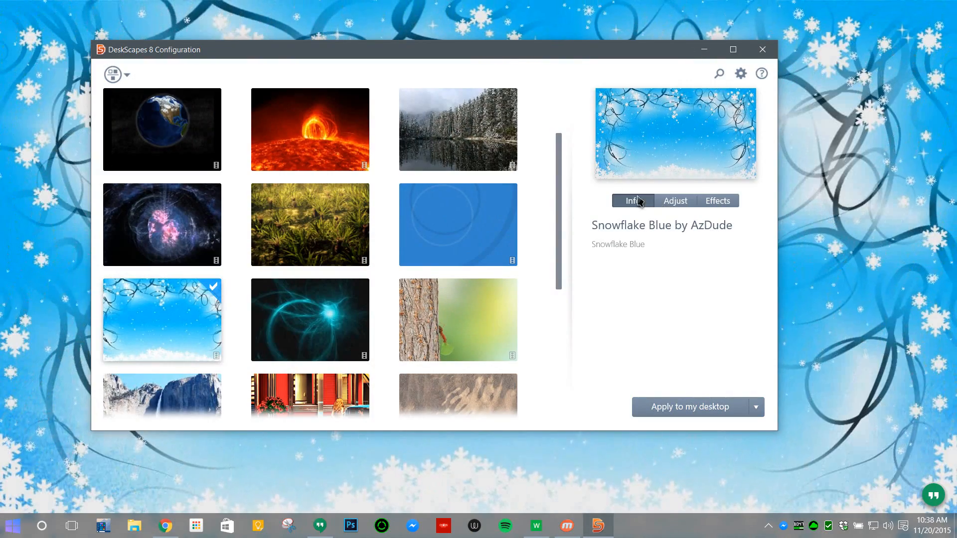
pyautogui.moveTo(674, 201)
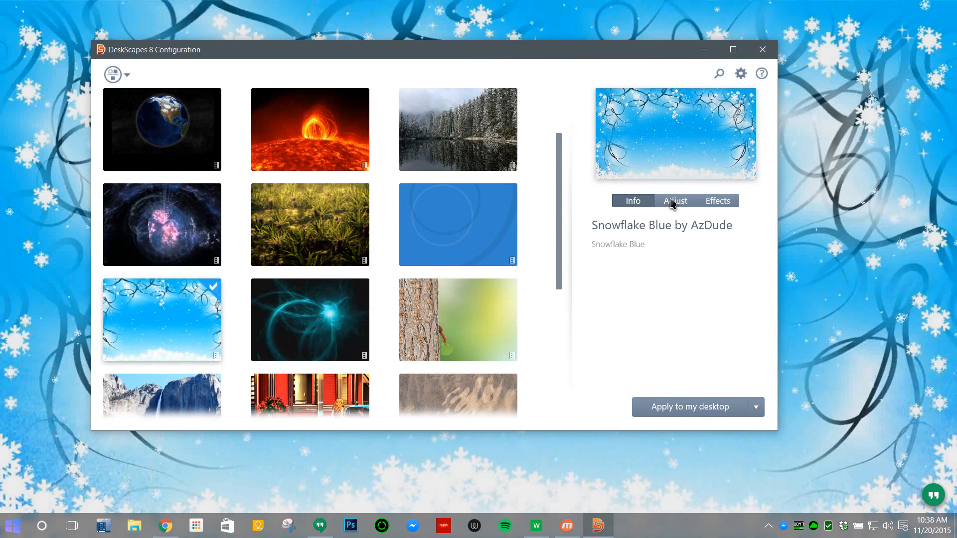
# Step: Apply the Black and White effect to Snowflake Blue from the Adjust and Effects tabs
pyautogui.click(674, 201)
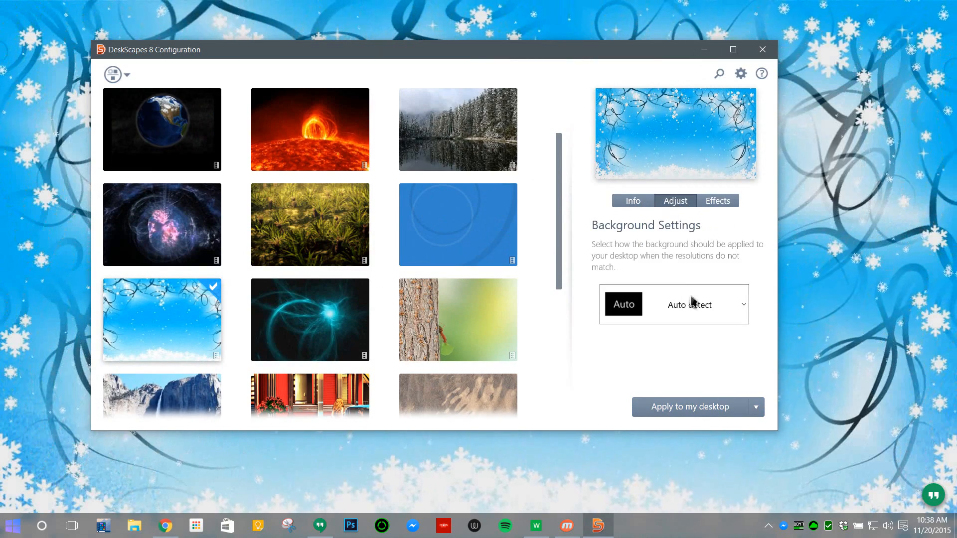
pyautogui.click(716, 200)
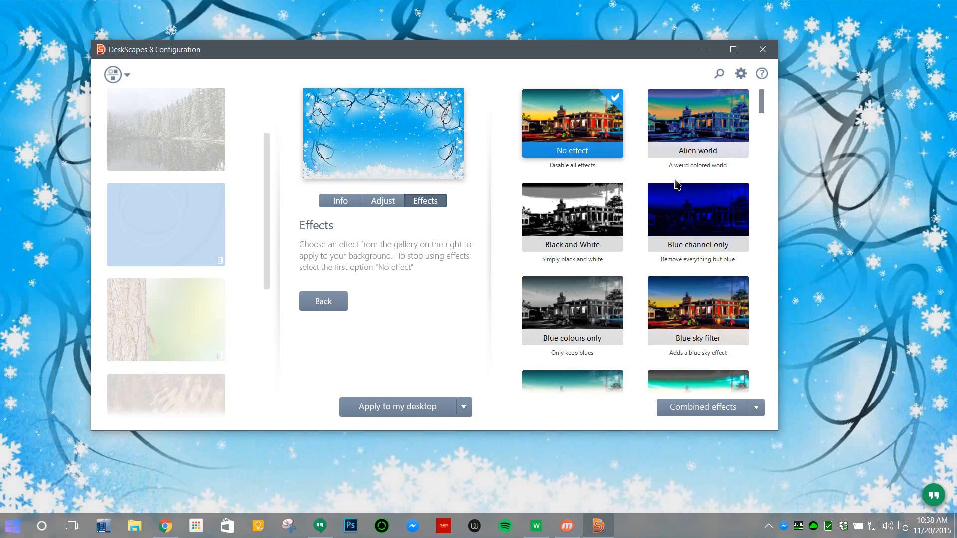
pyautogui.click(571, 209)
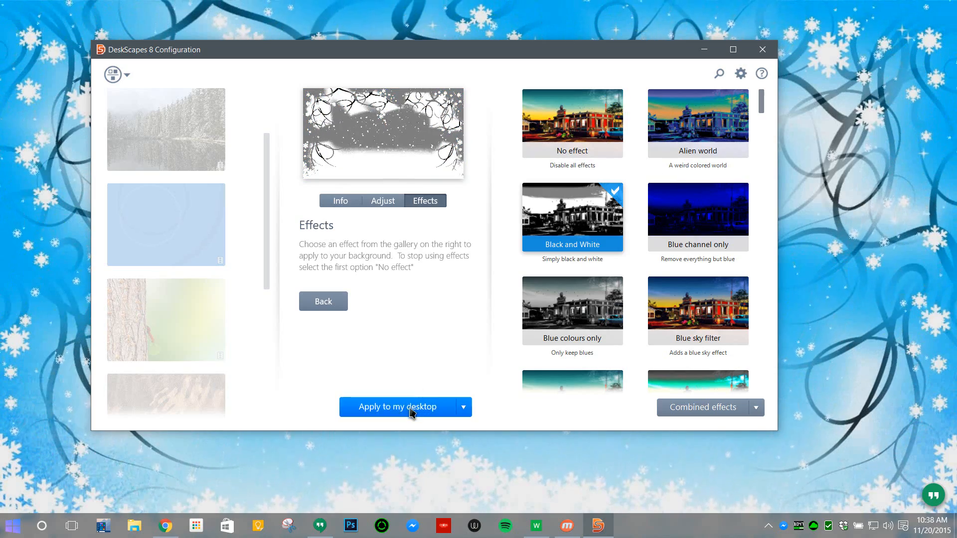
pyautogui.scroll(-3)
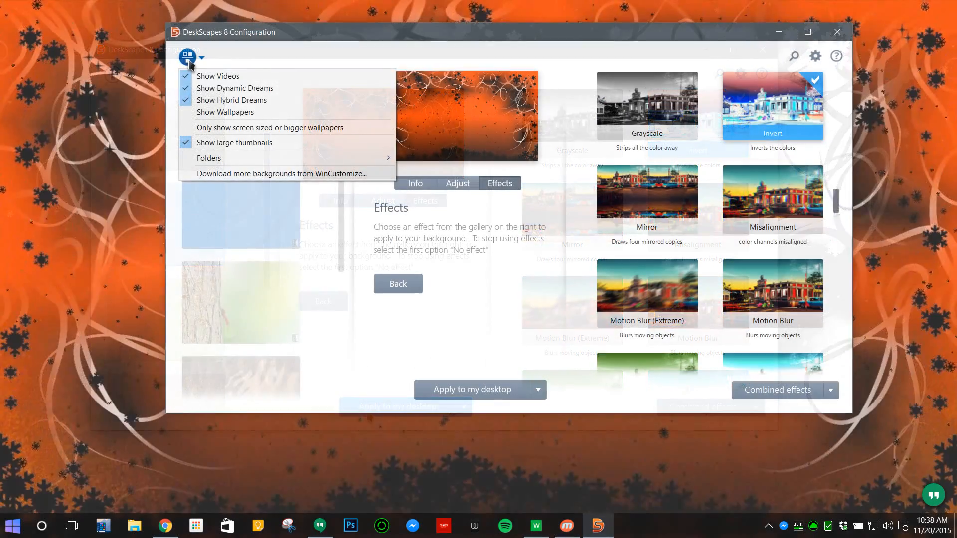
pyautogui.moveTo(225, 112)
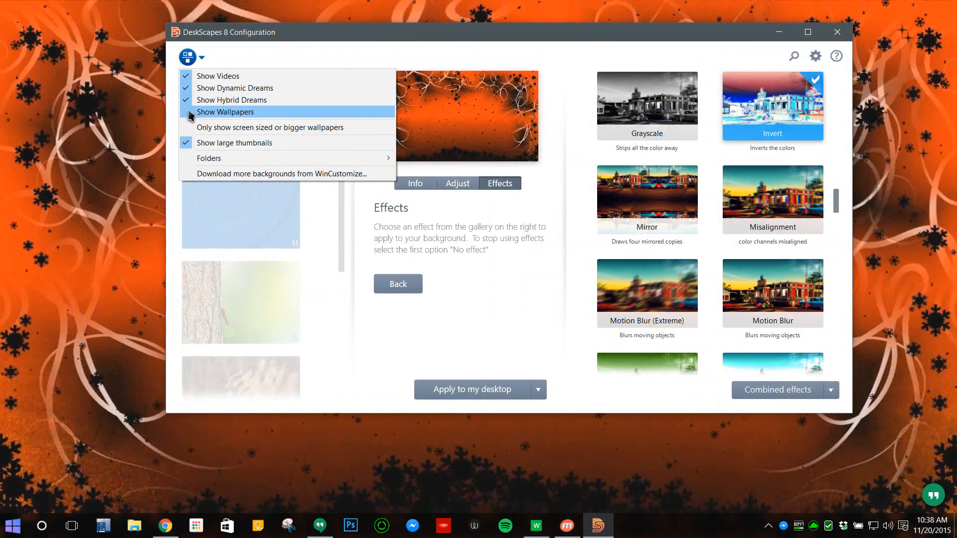
# Step: Enable Show Wallpapers so still images appear, then scroll the gallery toward the Yosemite waterfall
pyautogui.click(225, 112)
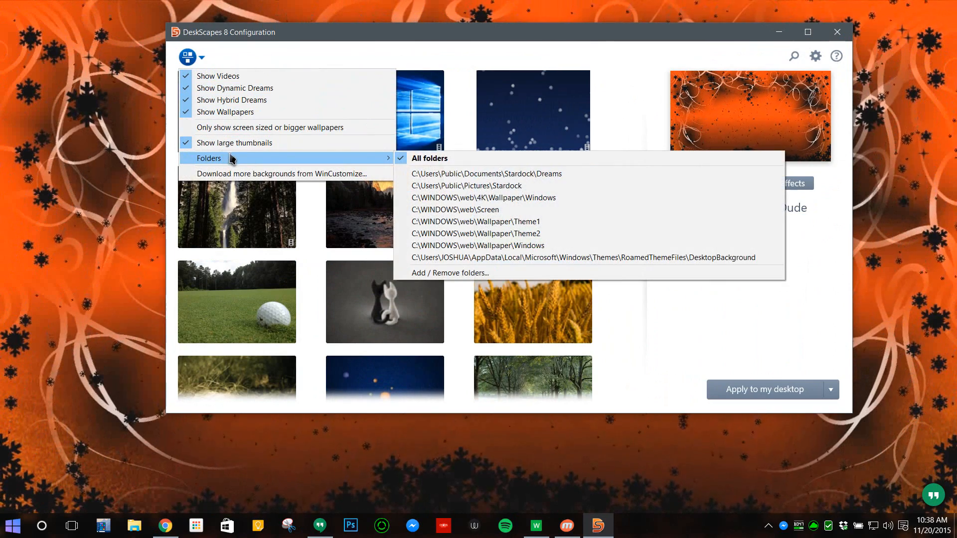
pyautogui.moveTo(448, 273)
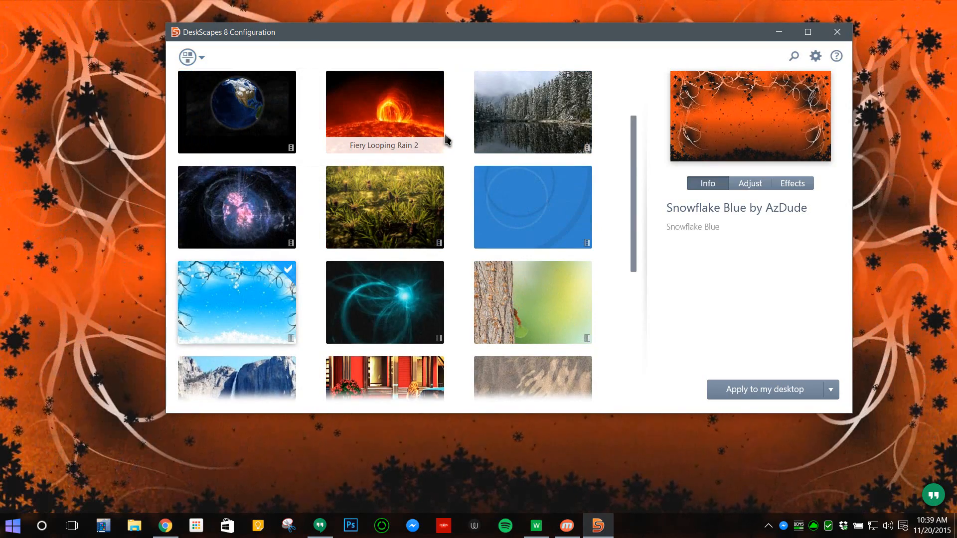
pyautogui.scroll(-3)
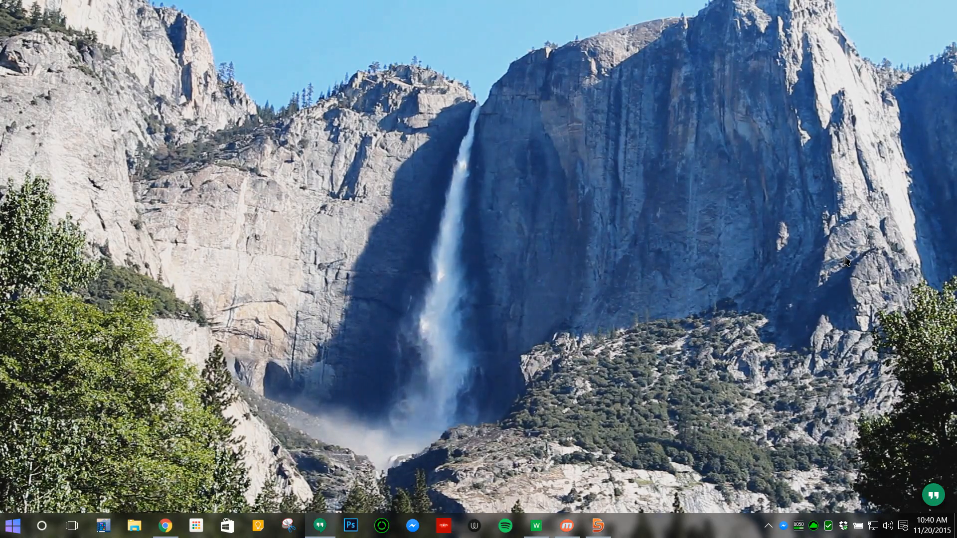
pyautogui.moveTo(544, 272)
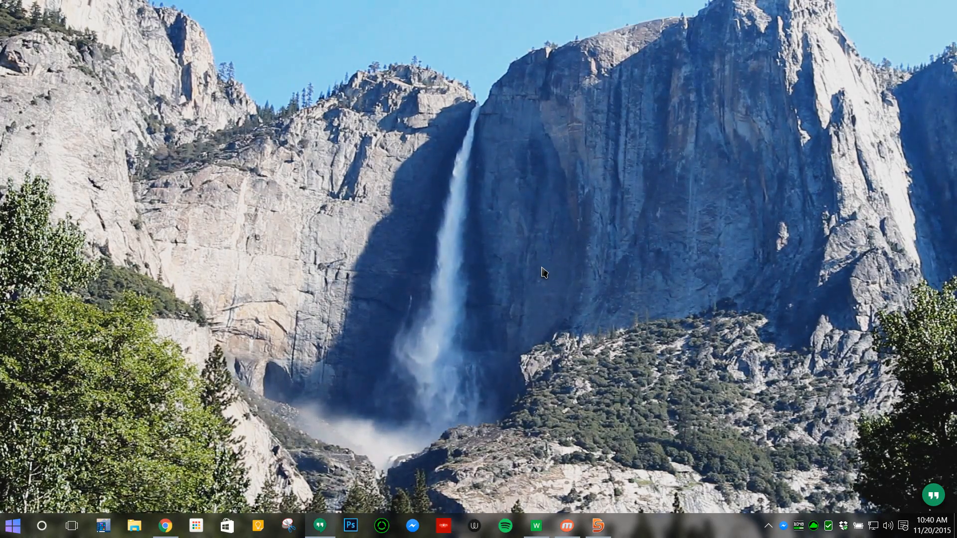
# Step: Launch Task Manager from the desktop's right-click menu
pyautogui.rightClick(543, 272)
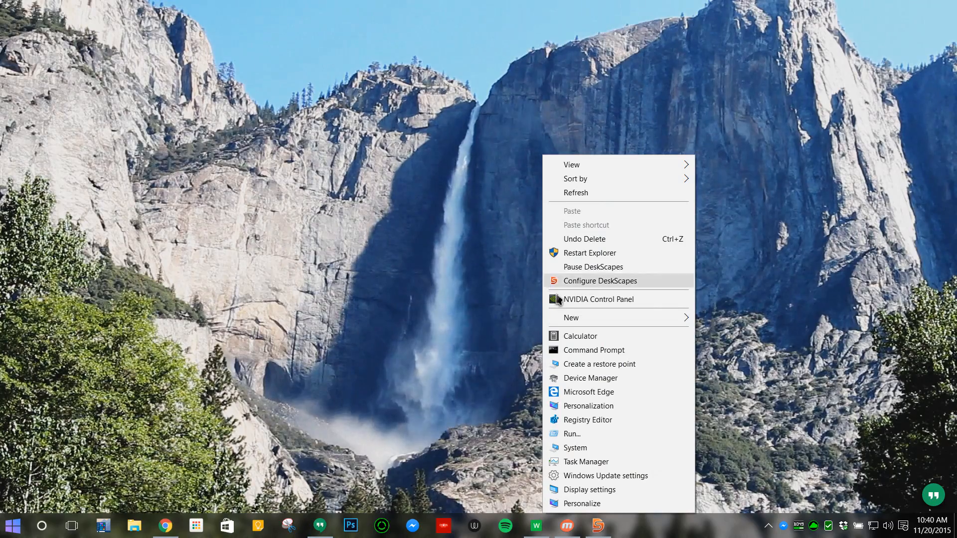
pyautogui.moveTo(570, 433)
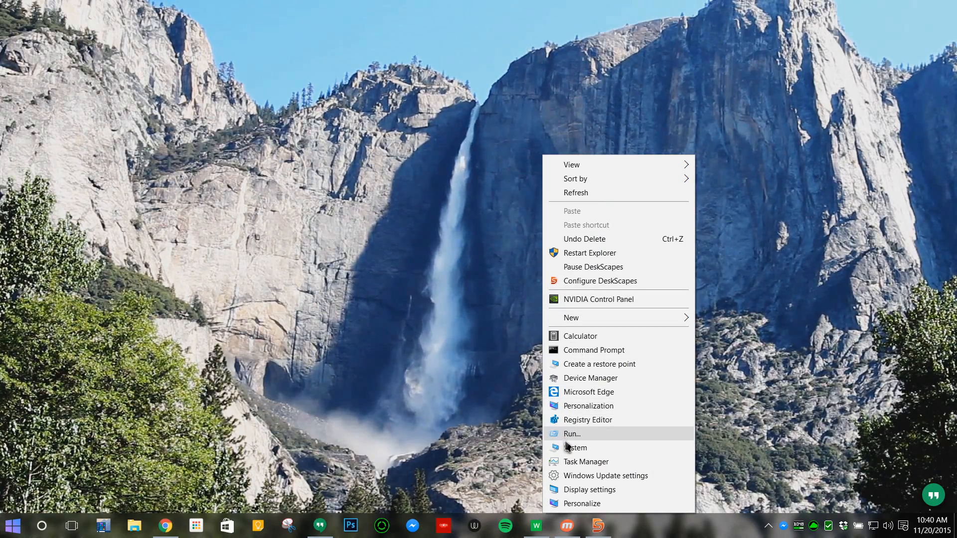
pyautogui.click(584, 461)
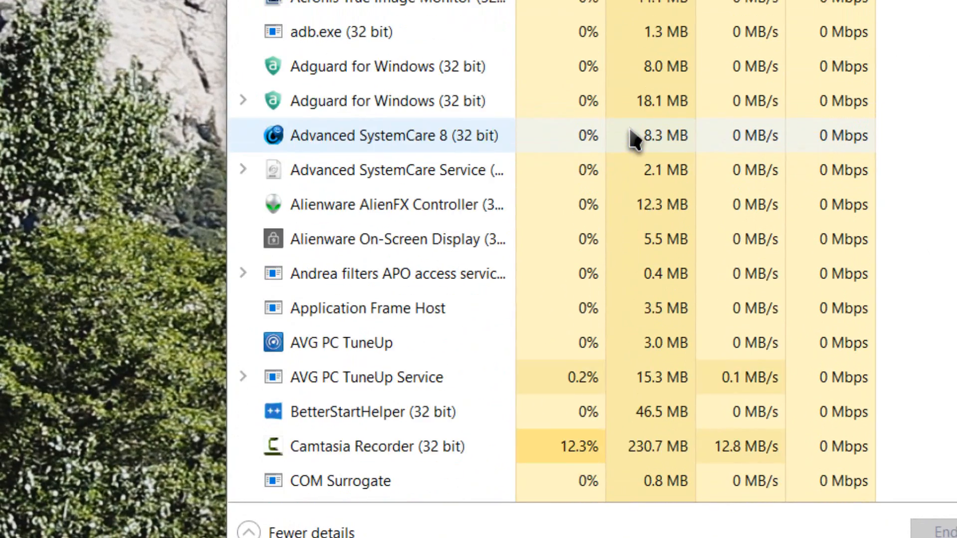
# Step: Scroll the Processes list to the DeskScapes 8 row showing 0% CPU and 0.5 MB memory
pyautogui.scroll(-3)
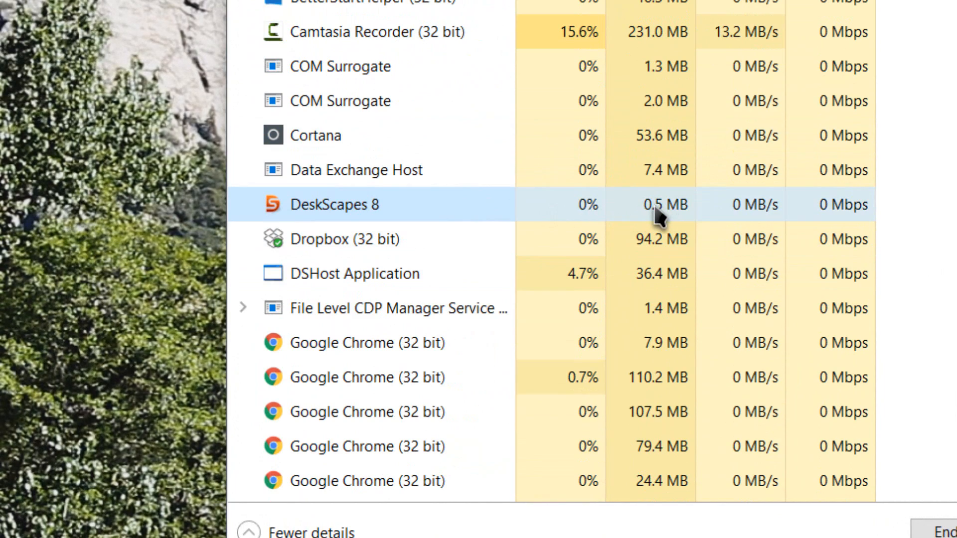
pyautogui.moveTo(696, 214)
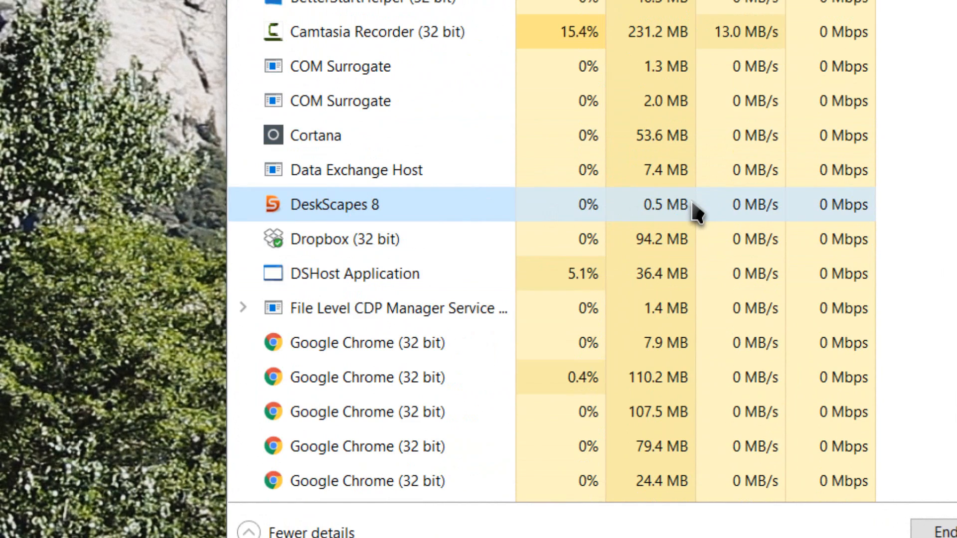
pyautogui.moveTo(565, 220)
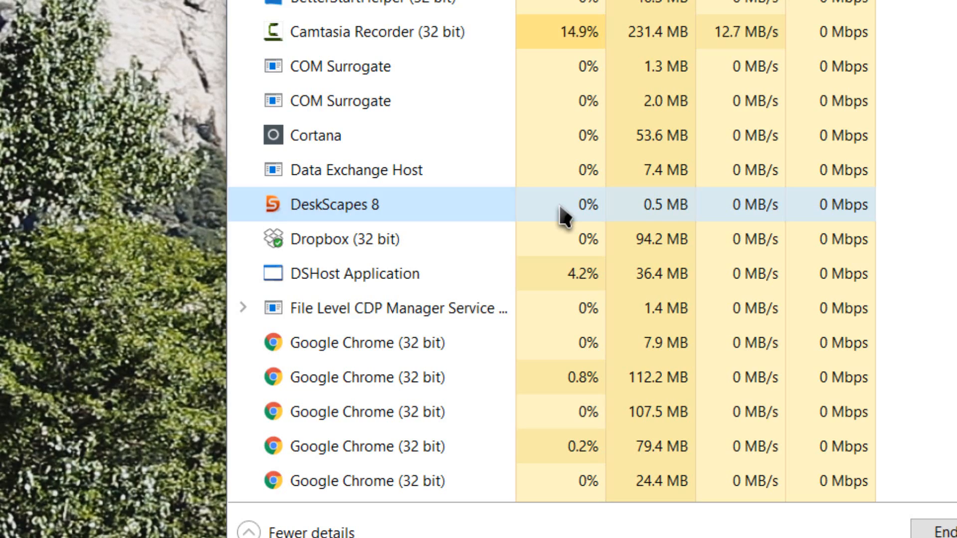
pyautogui.moveTo(584, 211)
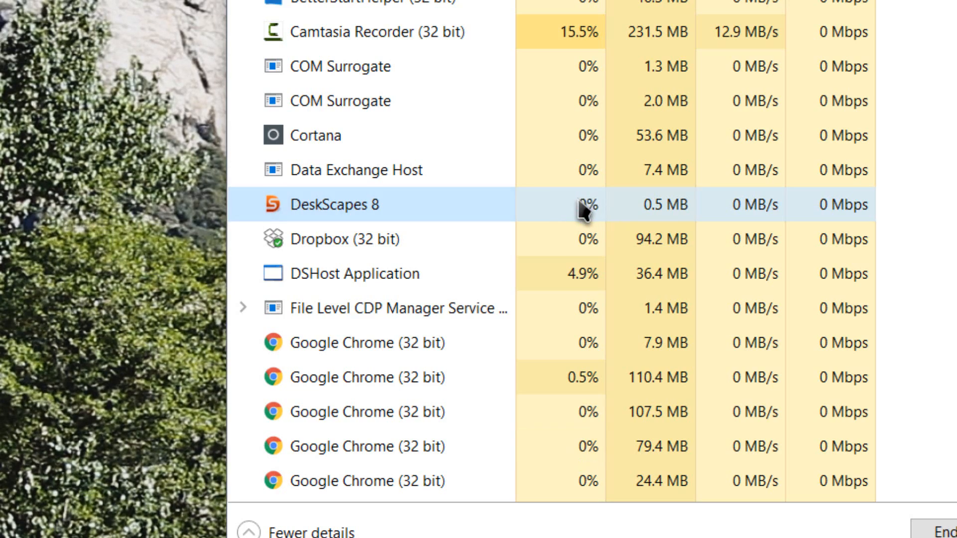
pyautogui.moveTo(641, 213)
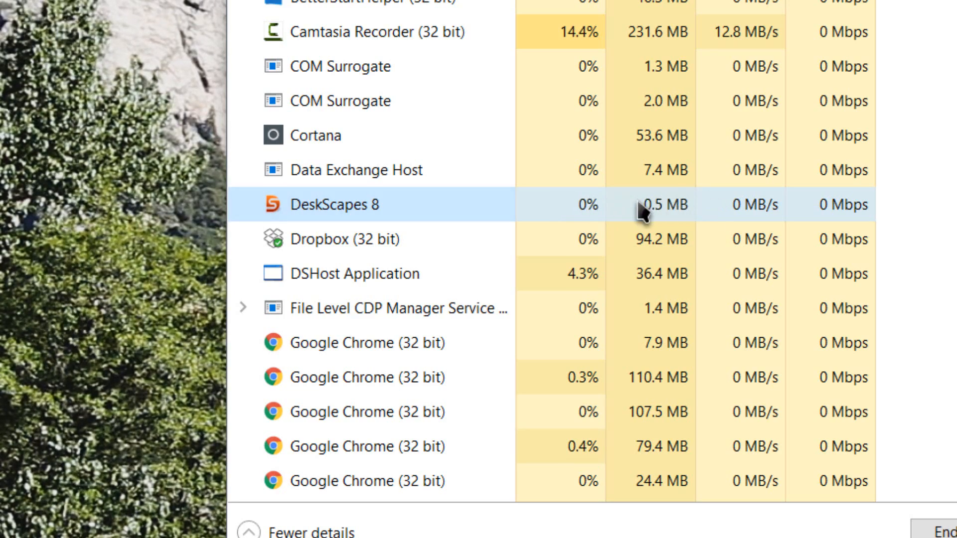